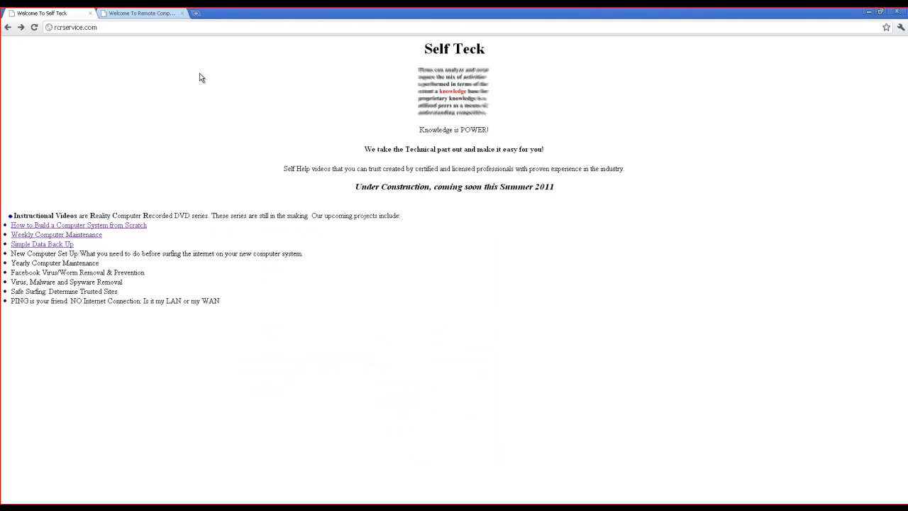
- Switch to the 'Welcome To Remote Computer...' repair service site tab
left_click(139, 13)
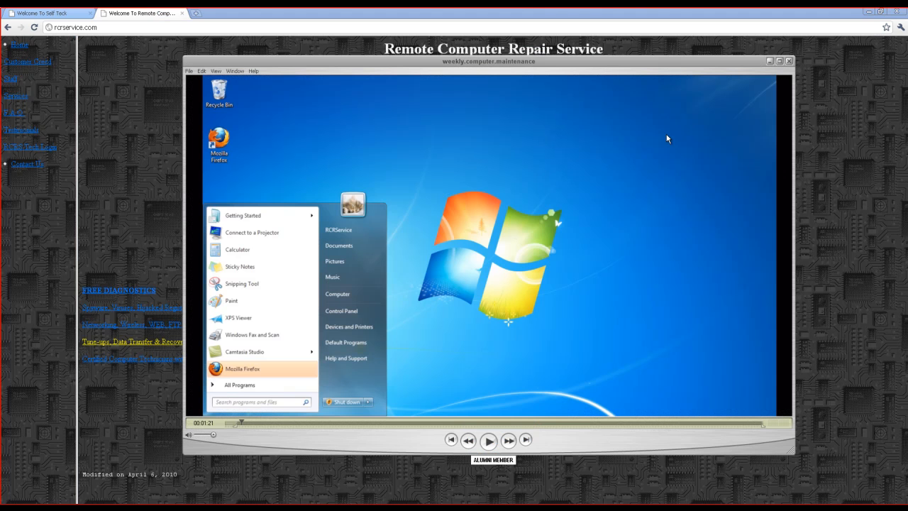
mouse_move(859, 64)
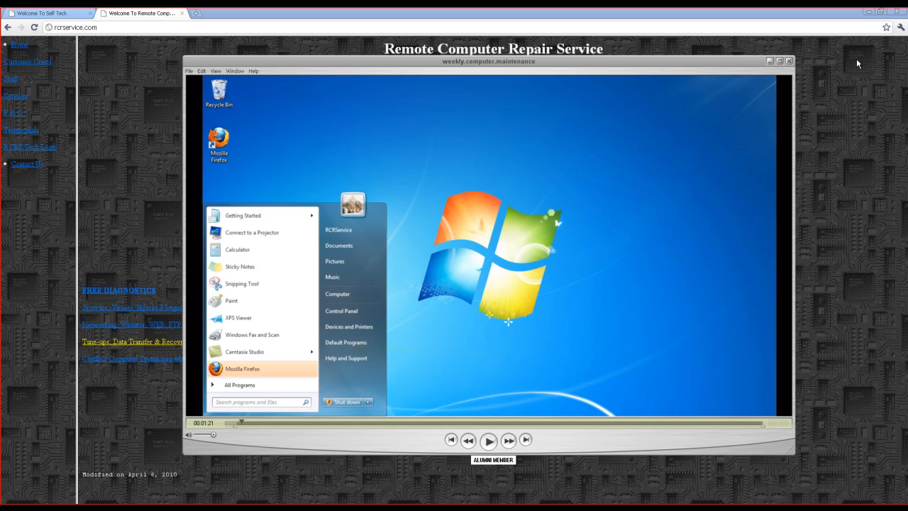
mouse_move(617, 165)
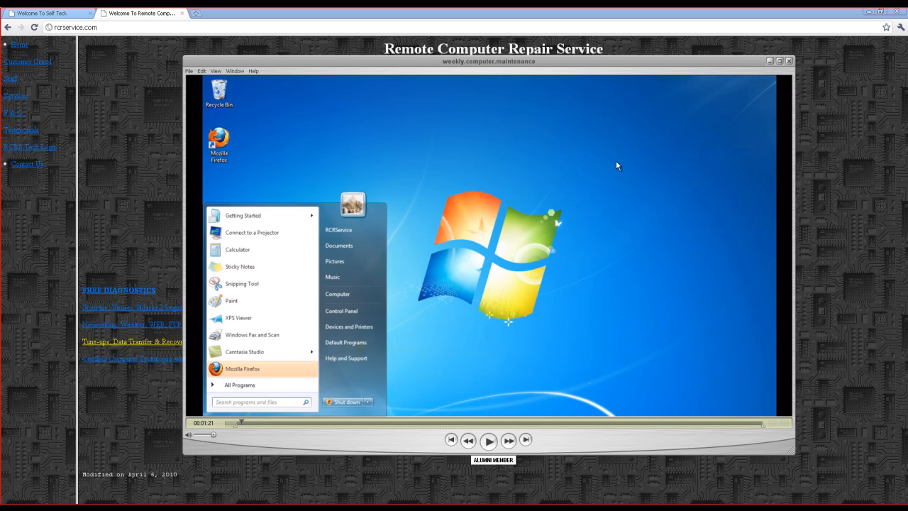
mouse_move(645, 173)
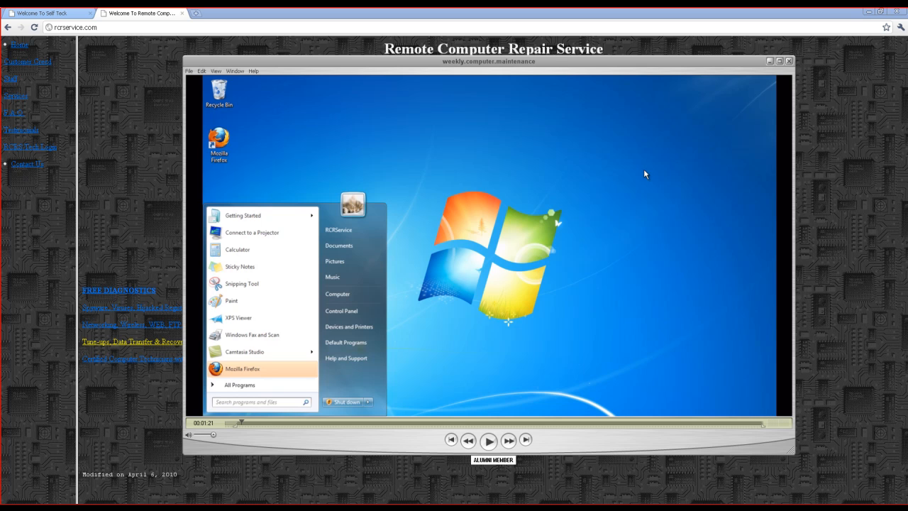
mouse_move(335, 397)
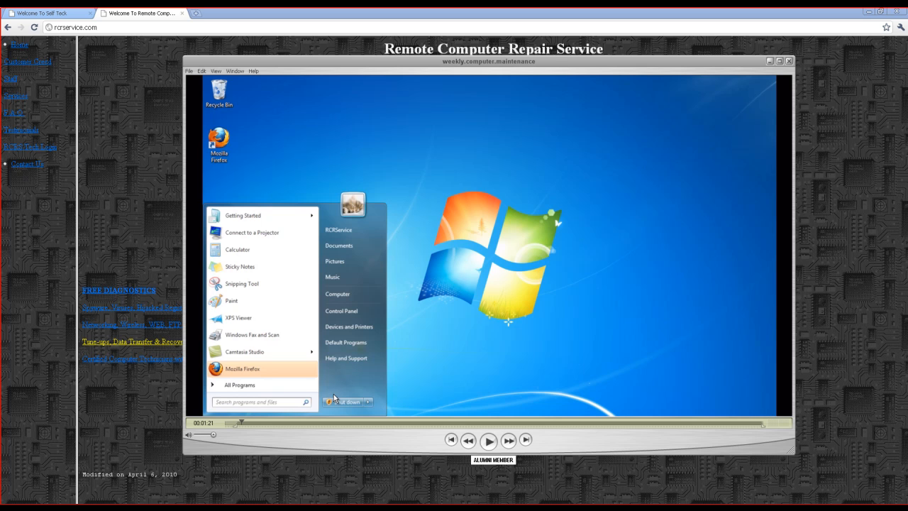
mouse_move(270, 438)
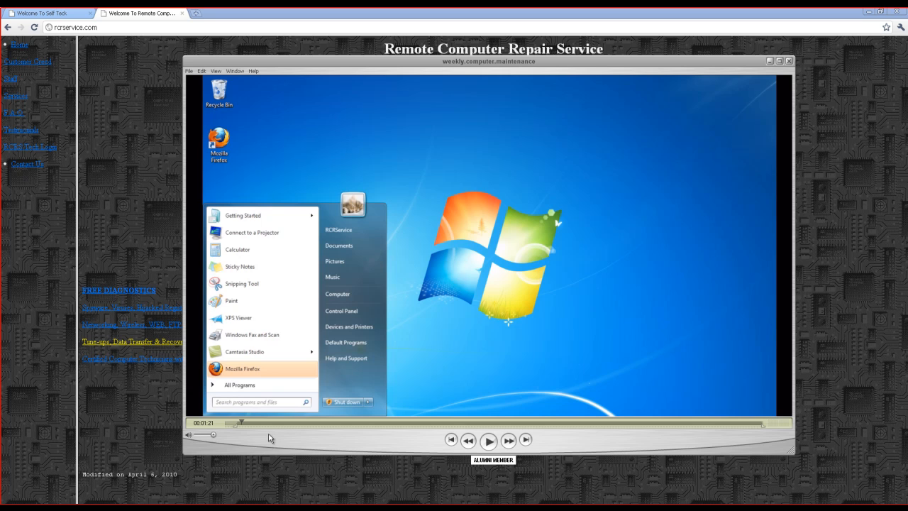
mouse_move(275, 431)
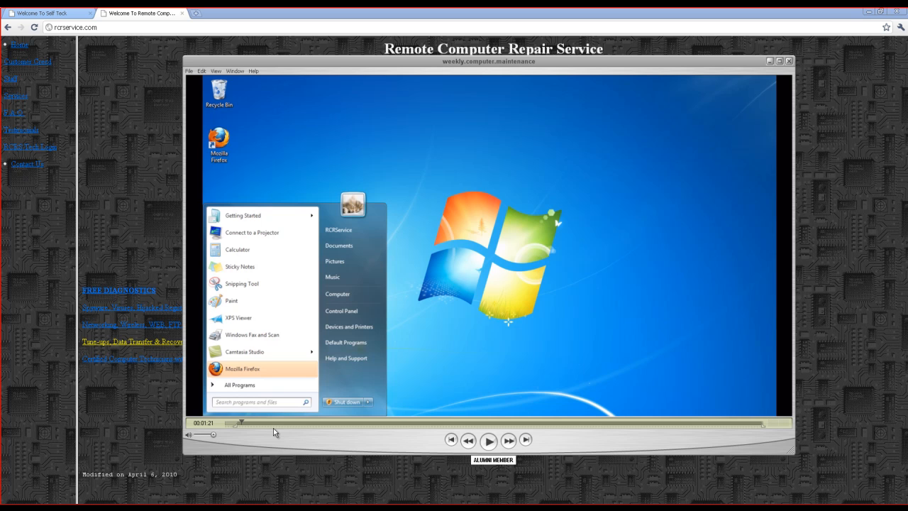
mouse_move(278, 424)
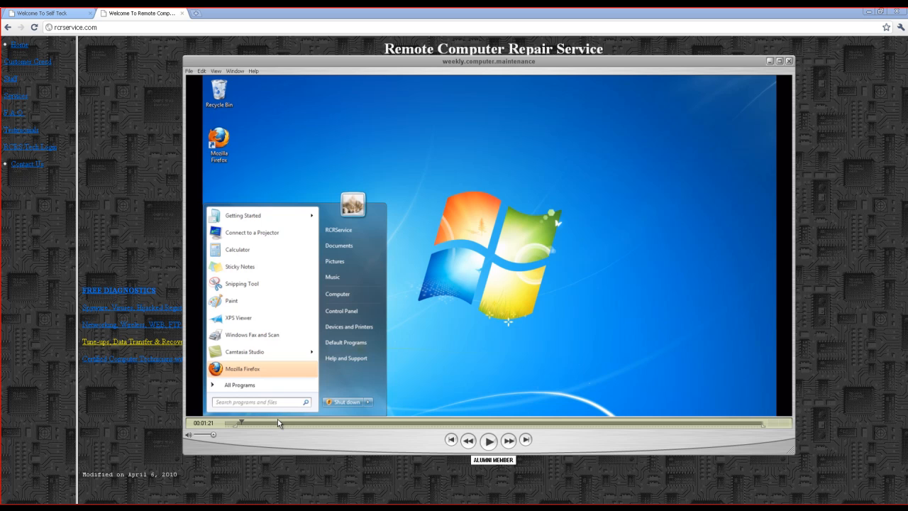
mouse_move(276, 429)
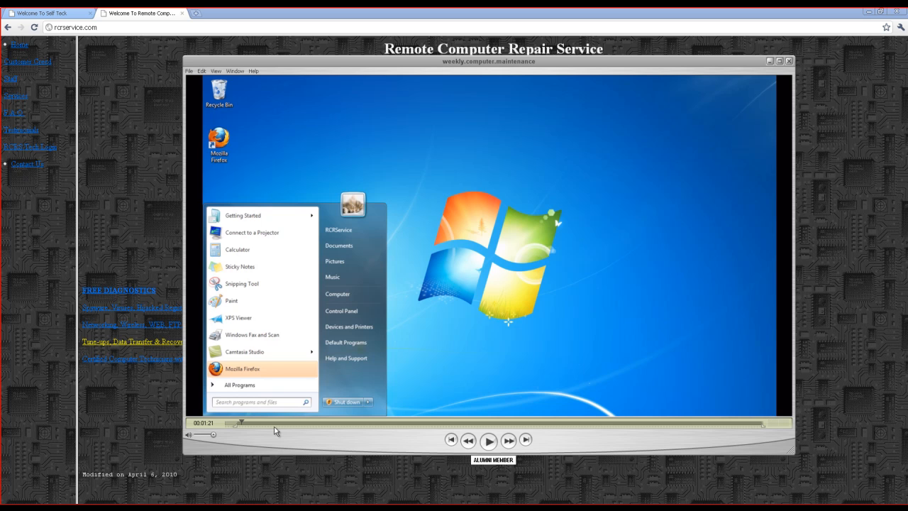
mouse_move(262, 417)
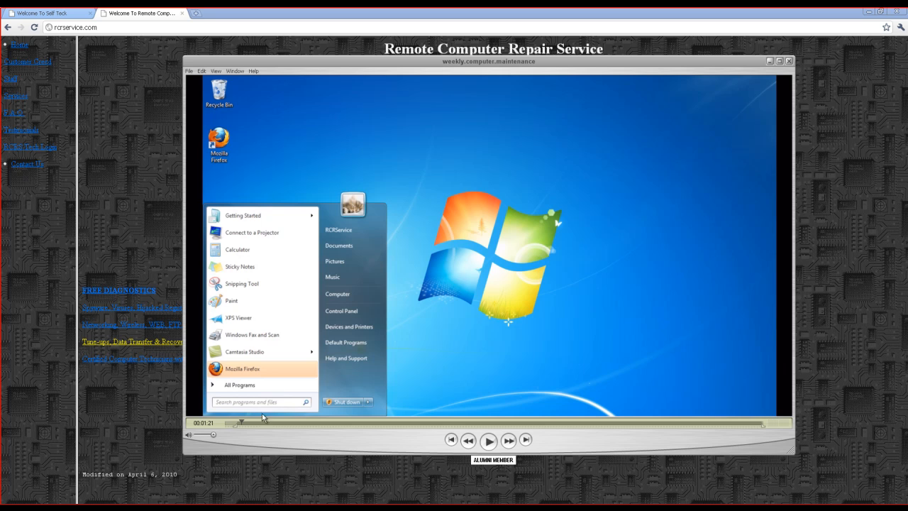
mouse_move(252, 428)
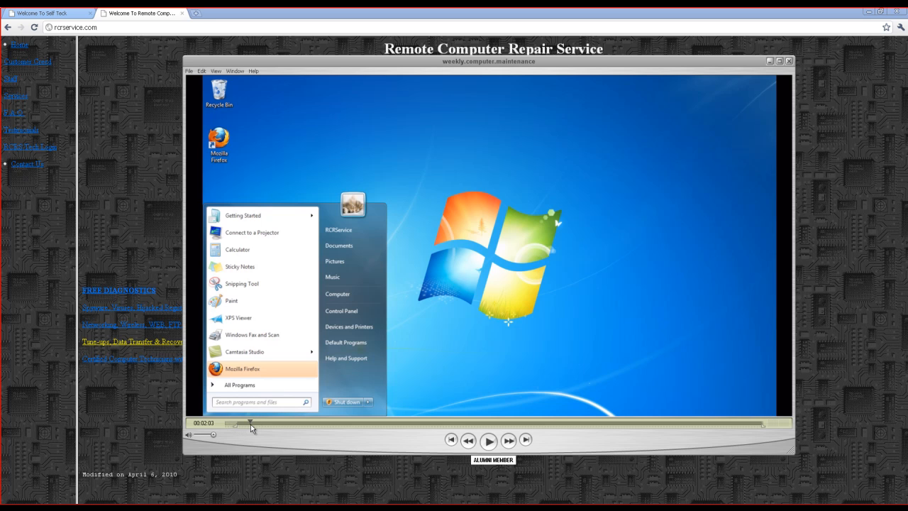
- Seek the maintenance video slightly ahead to the Firefox start page scene
left_click(242, 369)
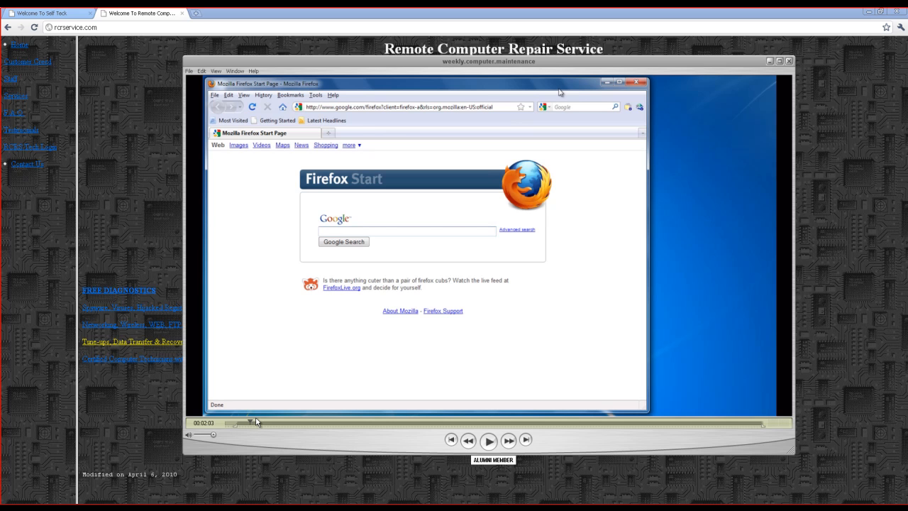
mouse_move(261, 426)
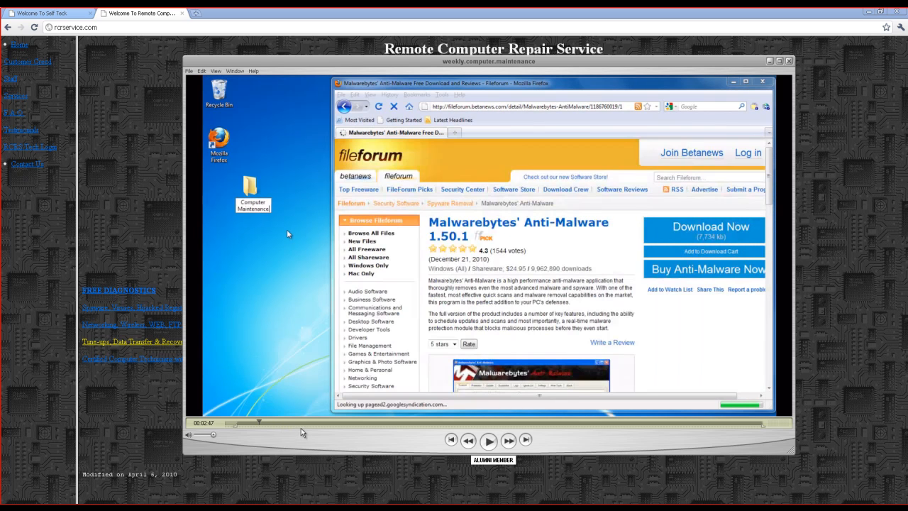
mouse_move(272, 395)
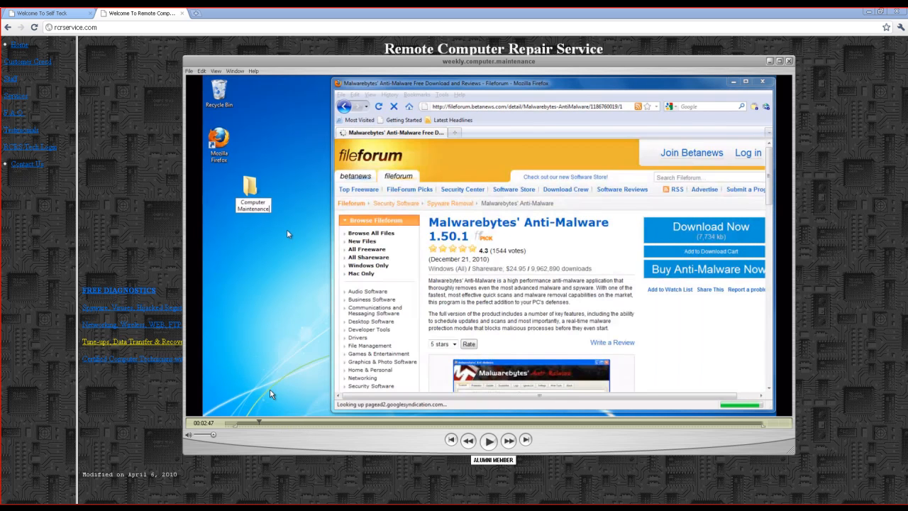
mouse_move(282, 422)
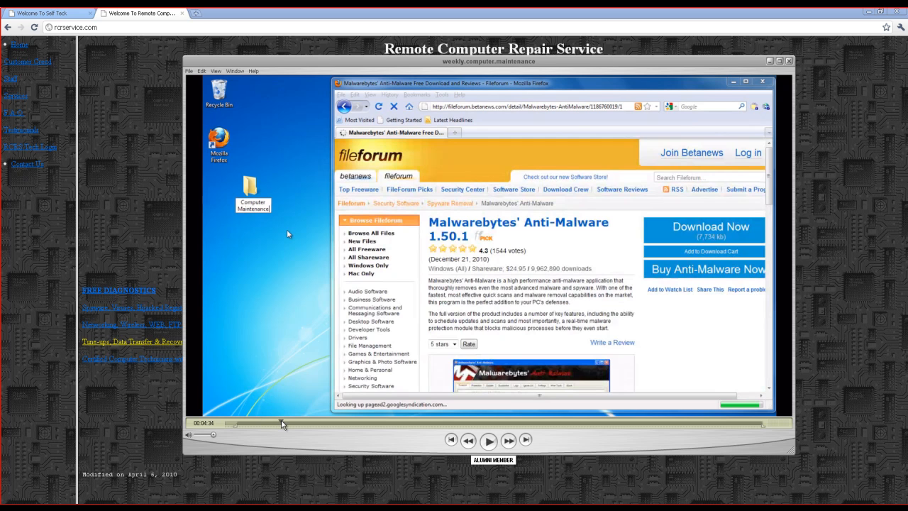
mouse_move(292, 424)
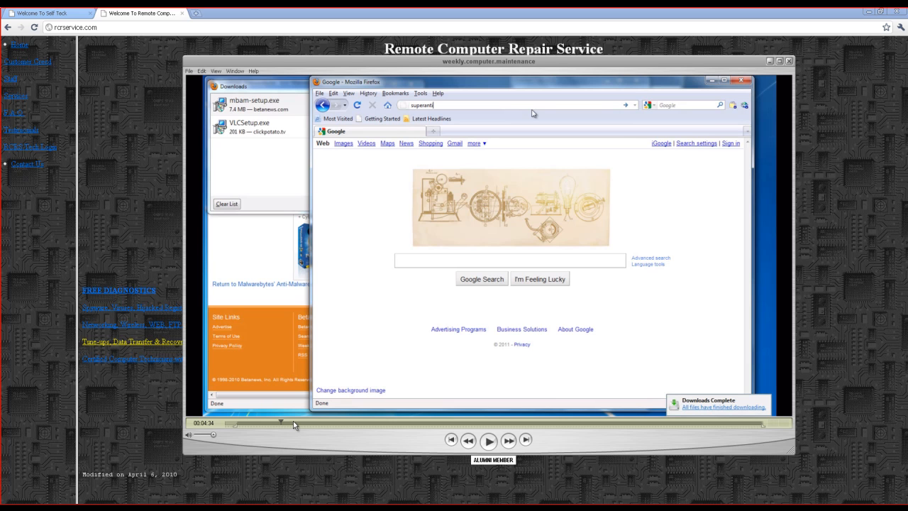
mouse_move(275, 347)
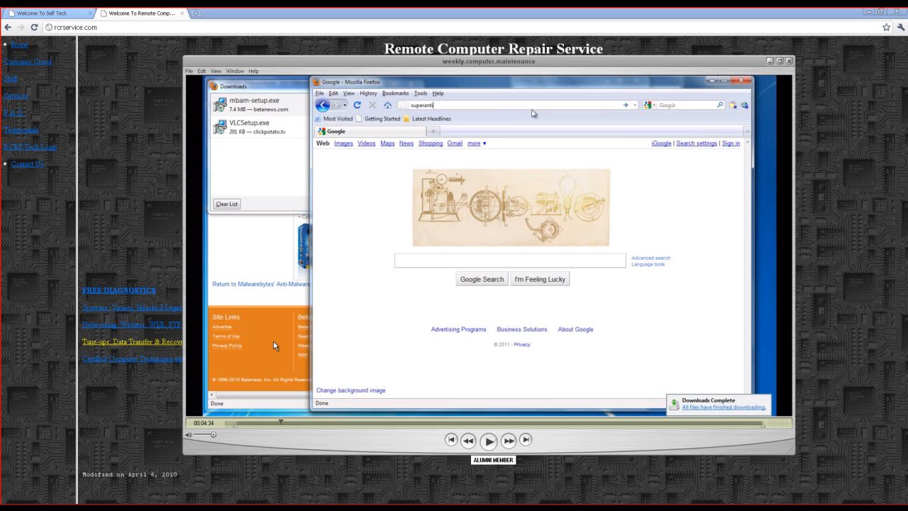
mouse_move(276, 414)
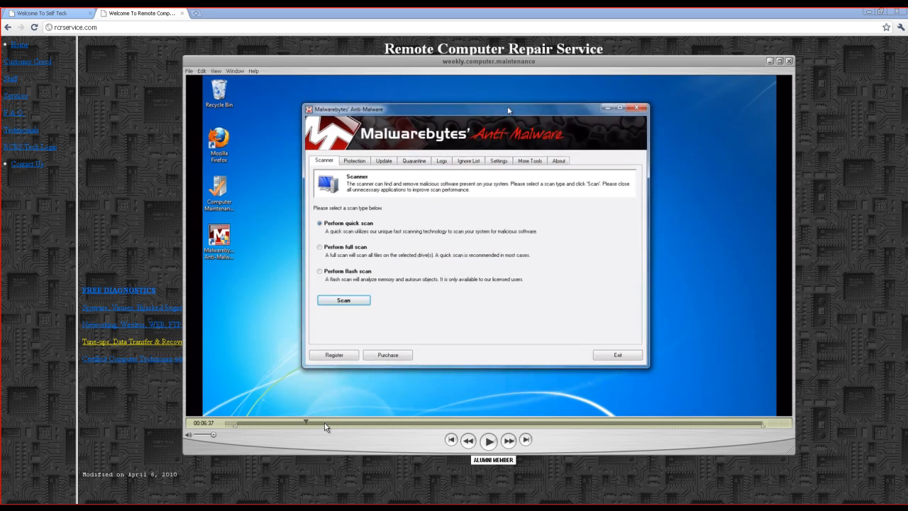
- Scrub the video forward to the Malwarebytes removal results and restart prompt
left_click(343, 299)
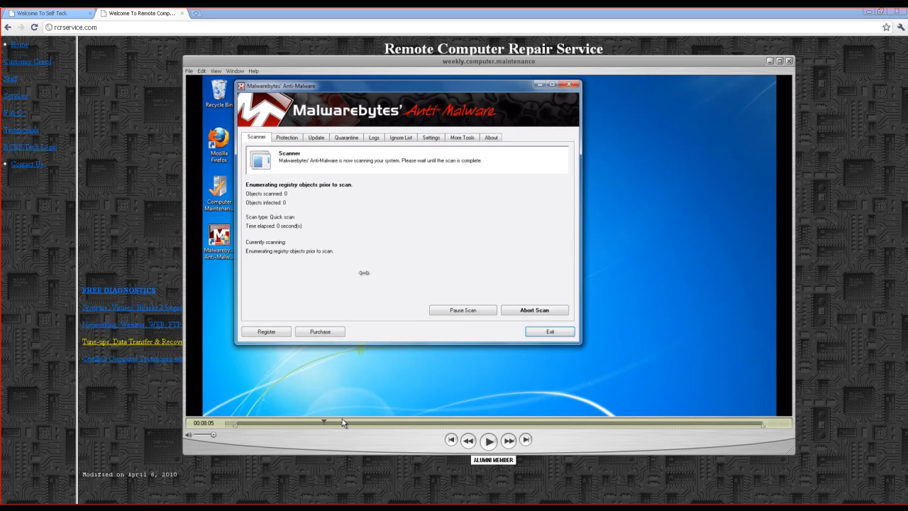
mouse_move(363, 429)
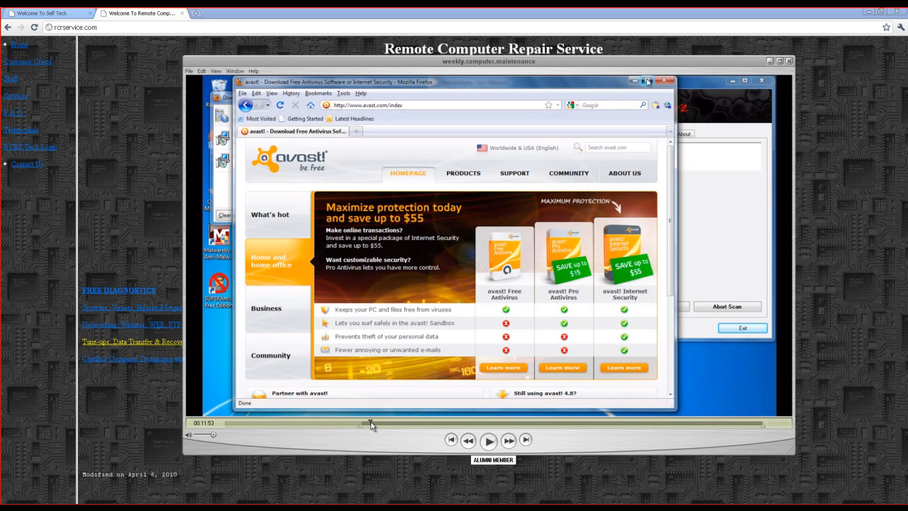
mouse_move(376, 383)
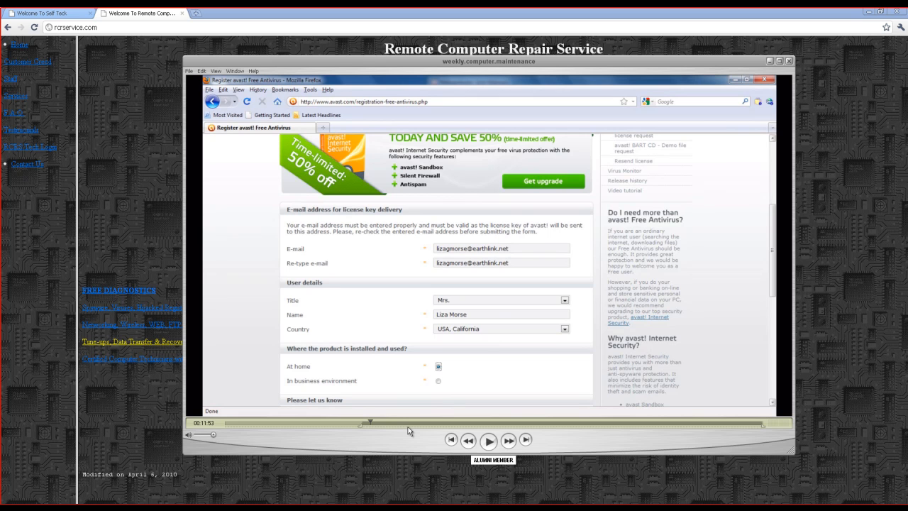
left_click_drag(372, 423, 405, 423)
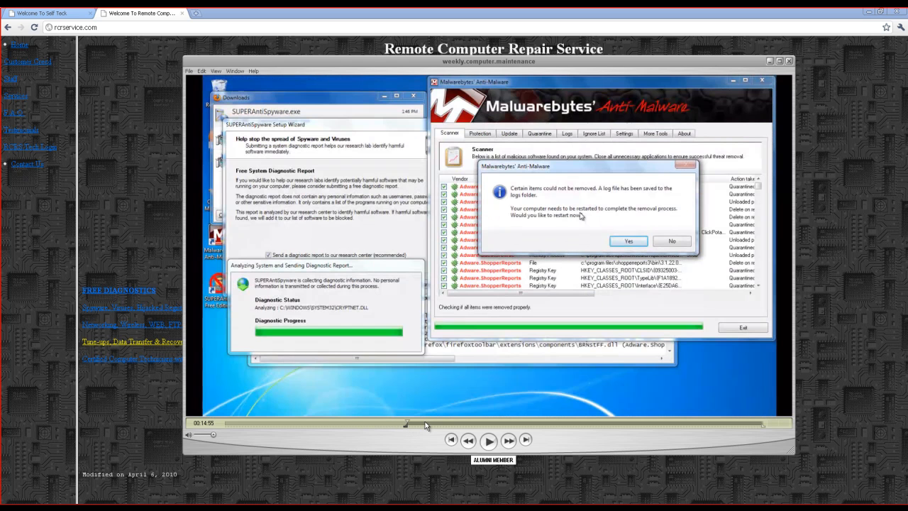
mouse_move(489, 252)
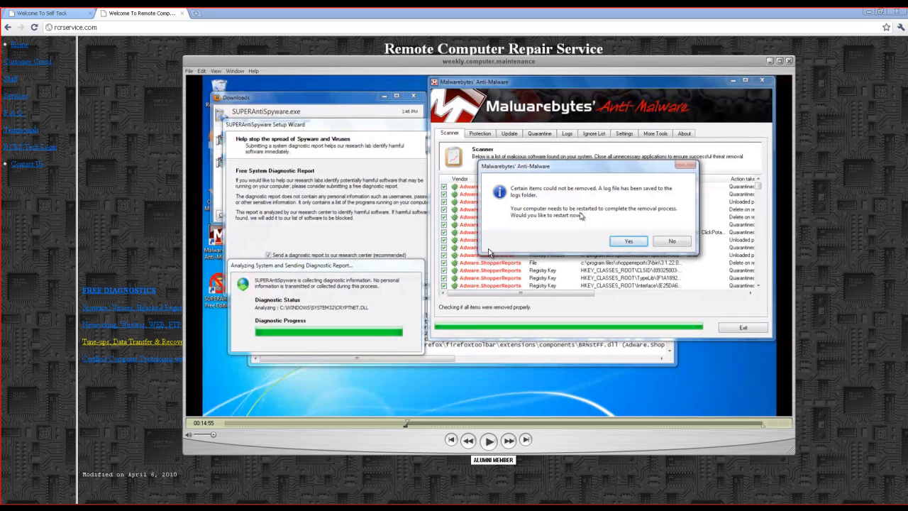
mouse_move(560, 186)
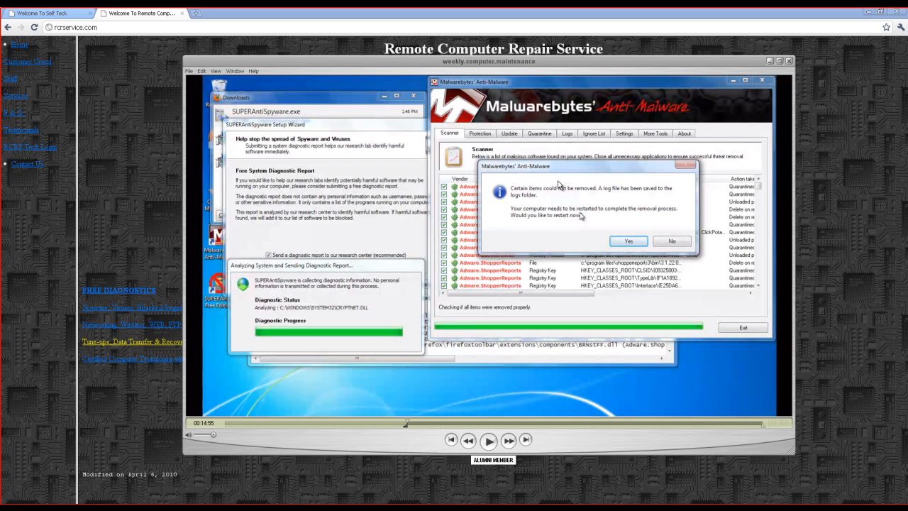
mouse_move(541, 270)
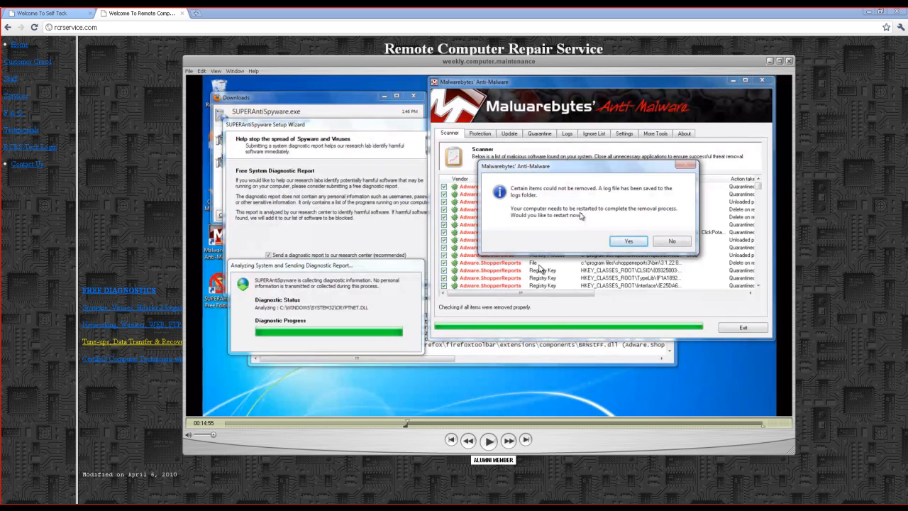
mouse_move(499, 429)
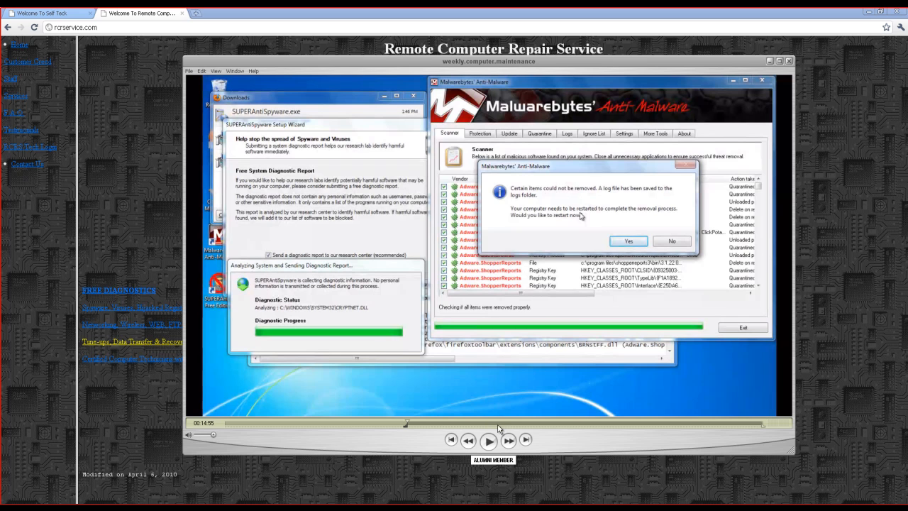
mouse_move(508, 417)
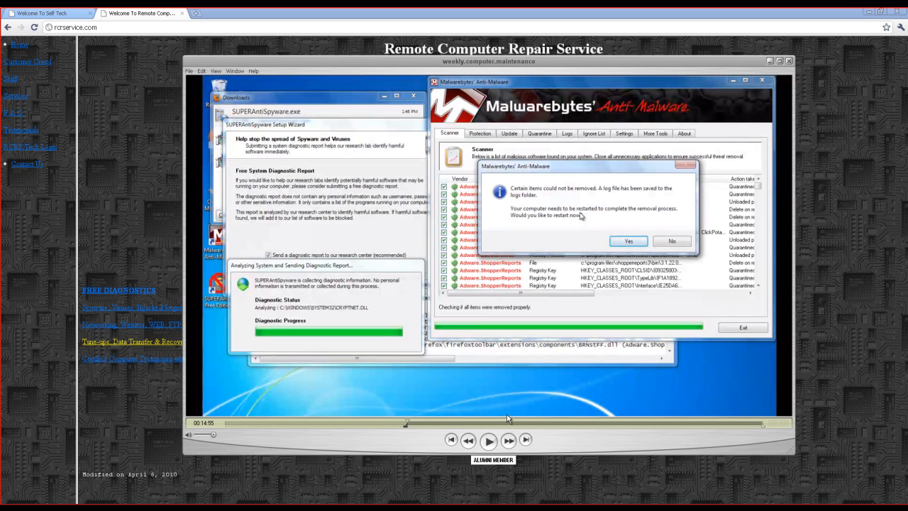
- Scrub the video forward from the malware-removal scene toward the Avast homepage
left_click_drag(405, 422, 509, 423)
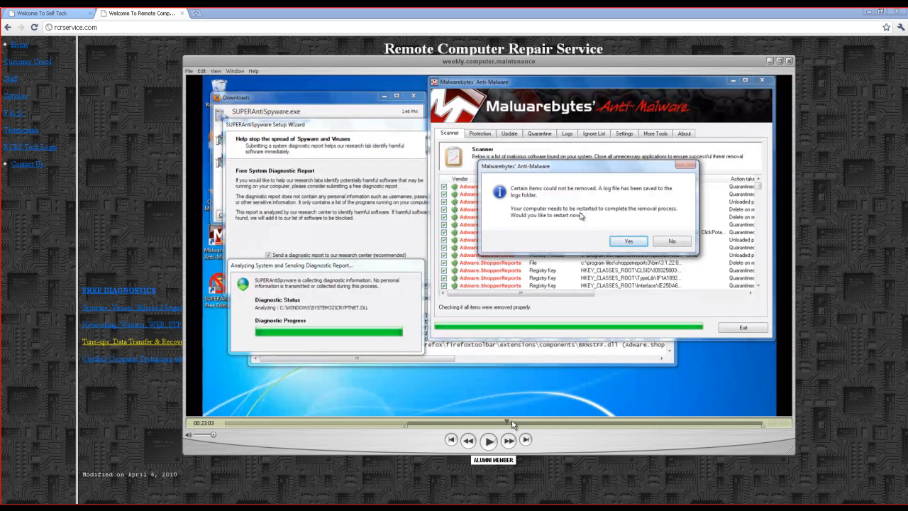
mouse_move(551, 422)
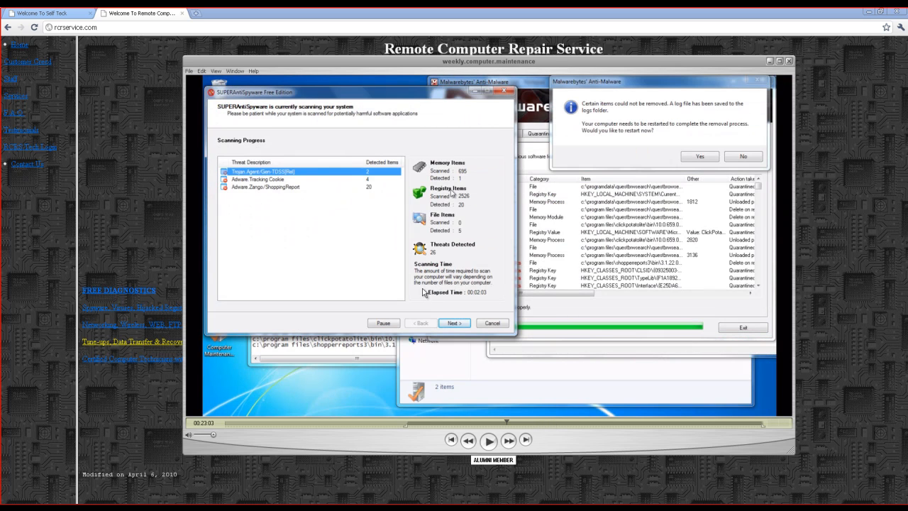
mouse_move(277, 218)
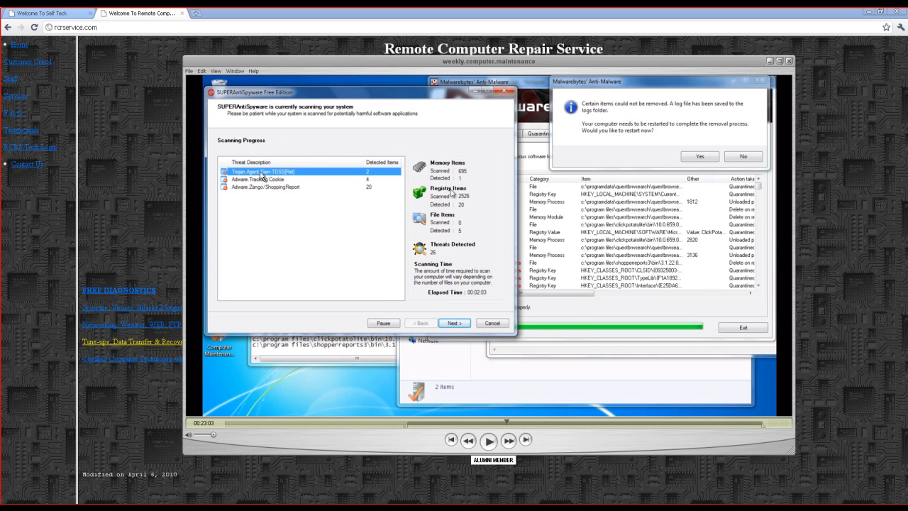
mouse_move(300, 176)
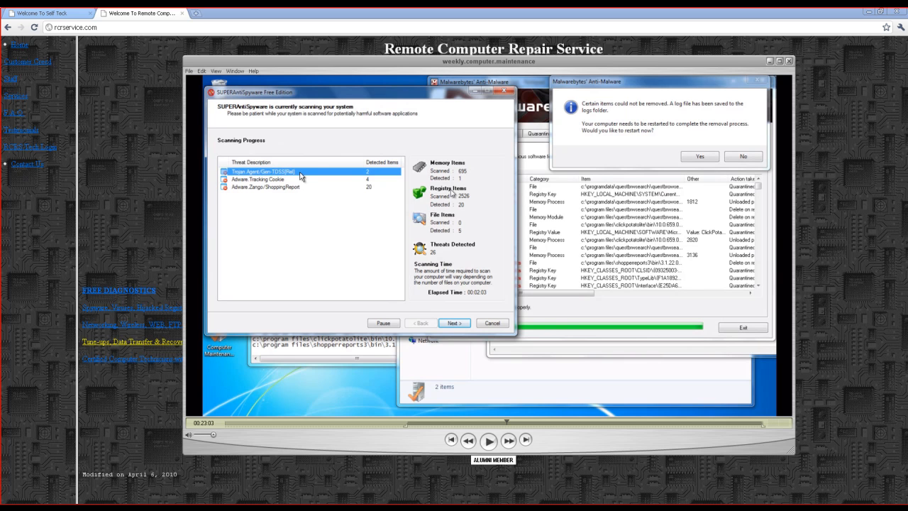
mouse_move(318, 248)
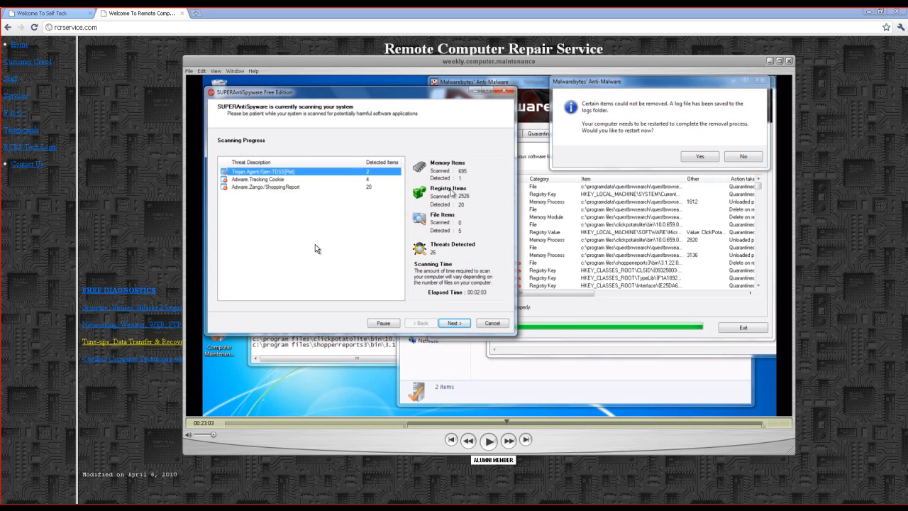
mouse_move(530, 301)
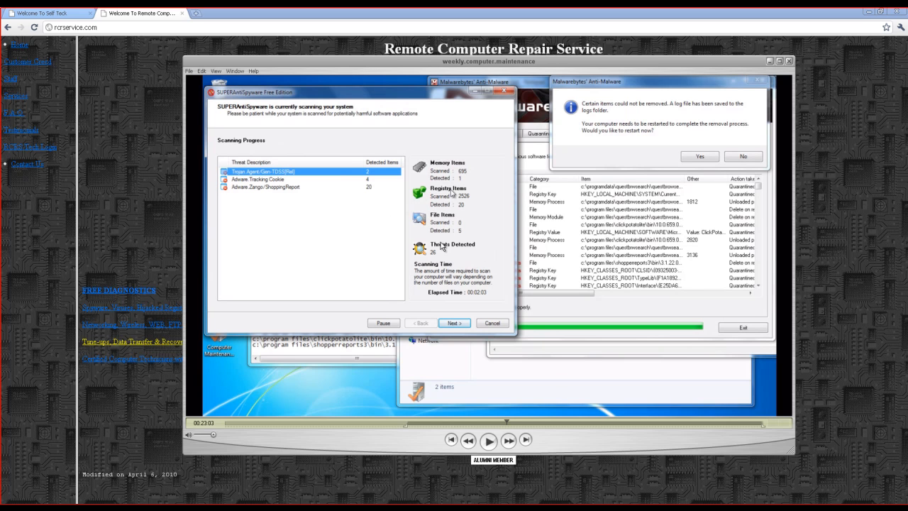
mouse_move(462, 206)
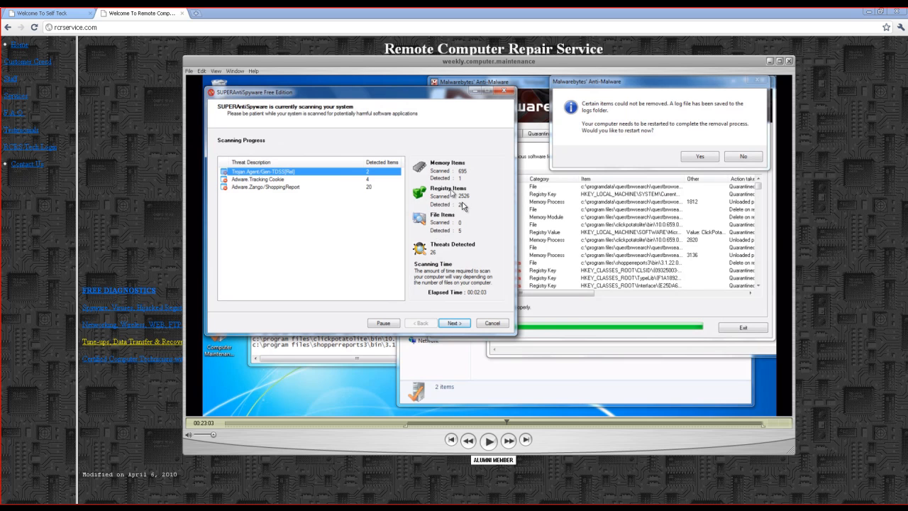
mouse_move(587, 425)
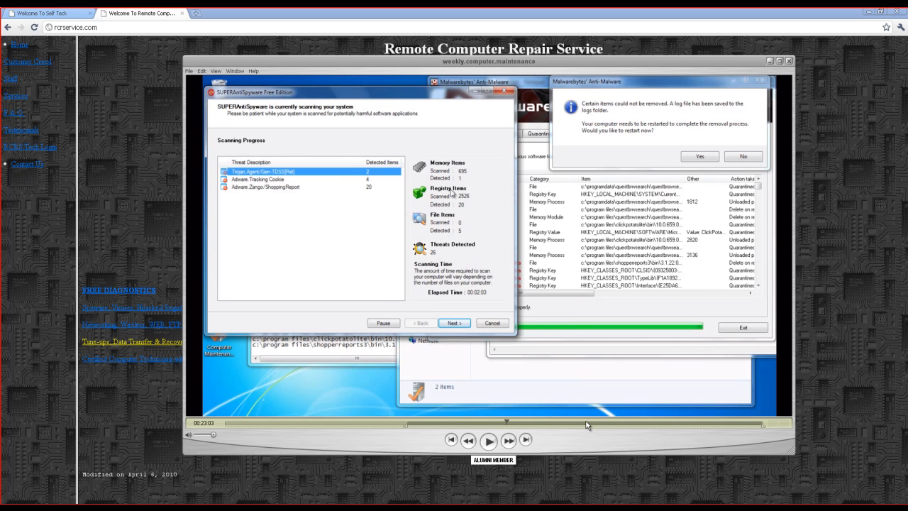
mouse_move(593, 429)
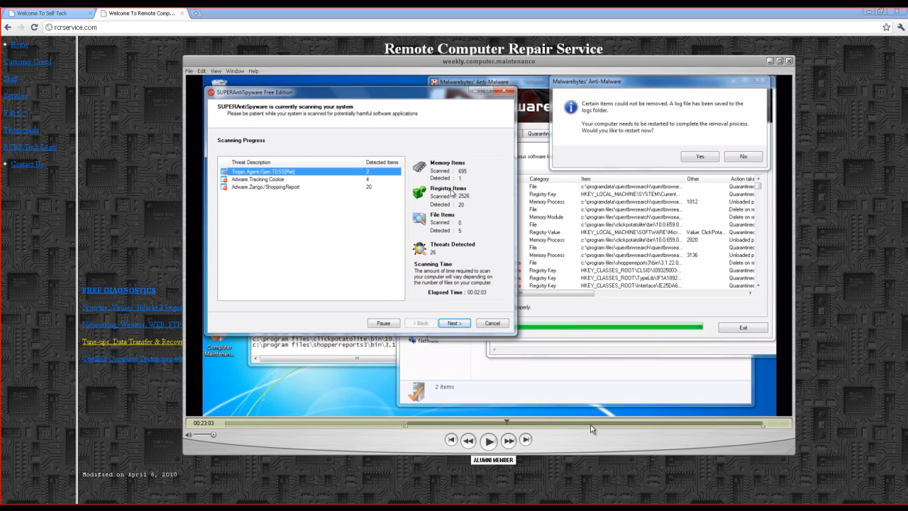
mouse_move(592, 400)
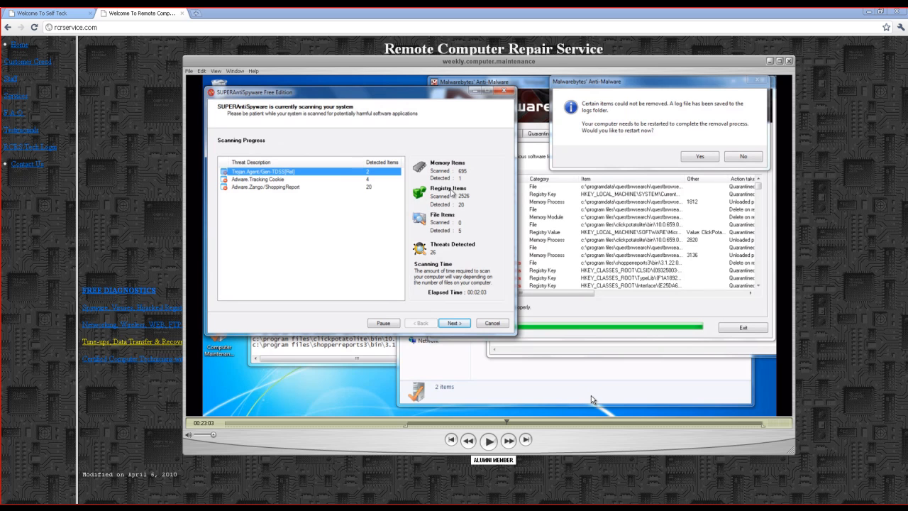
mouse_move(590, 423)
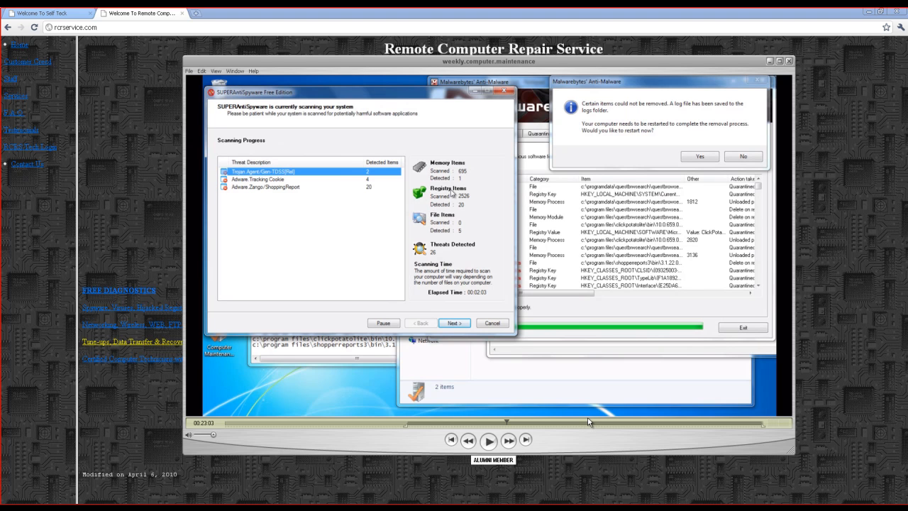
mouse_move(587, 414)
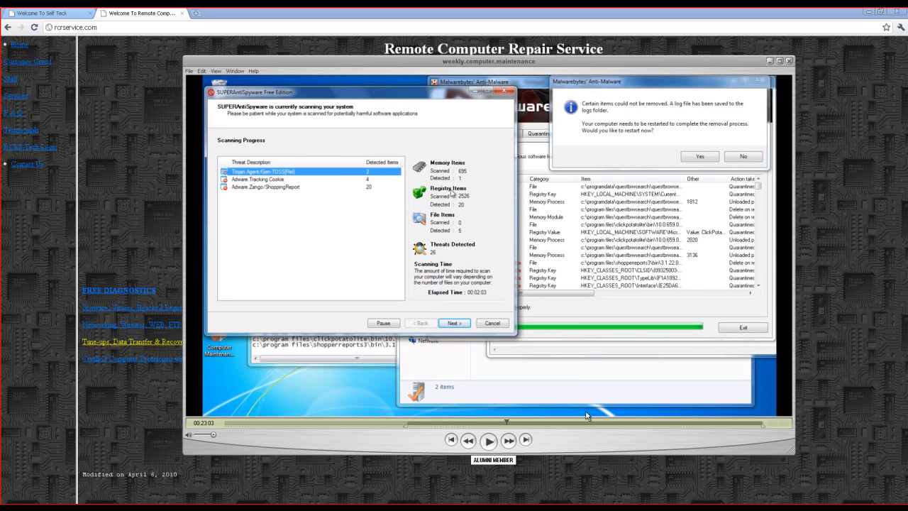
mouse_move(592, 420)
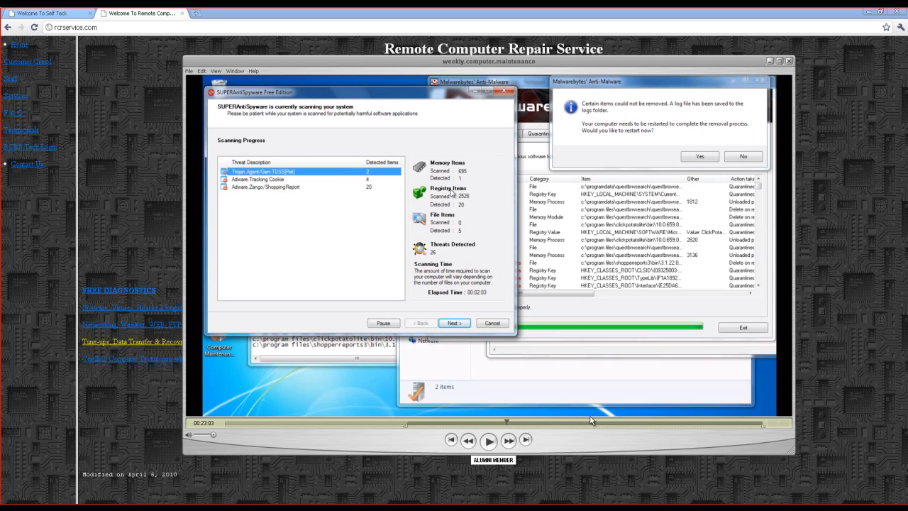
mouse_move(593, 423)
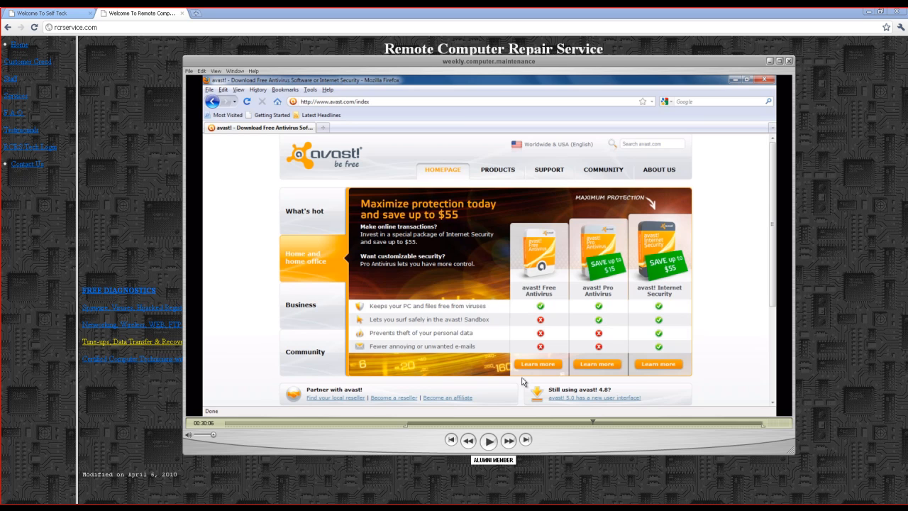
mouse_move(570, 305)
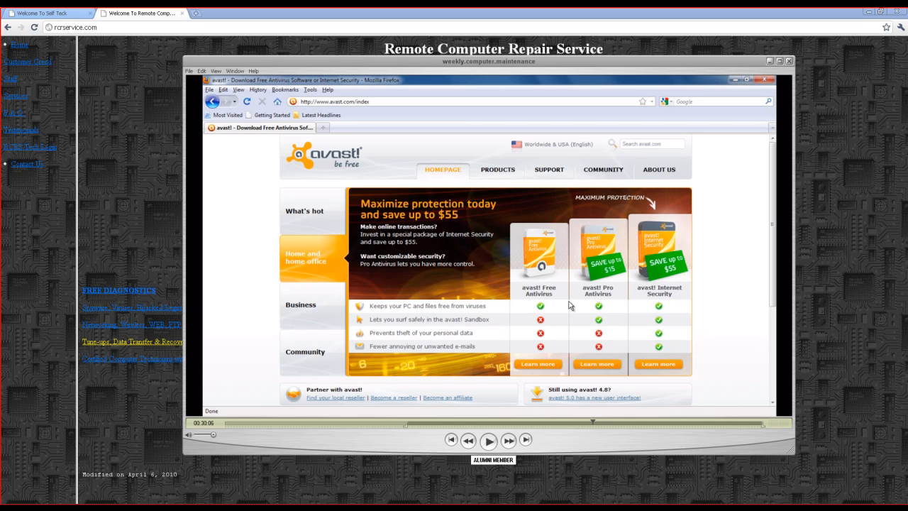
mouse_move(573, 293)
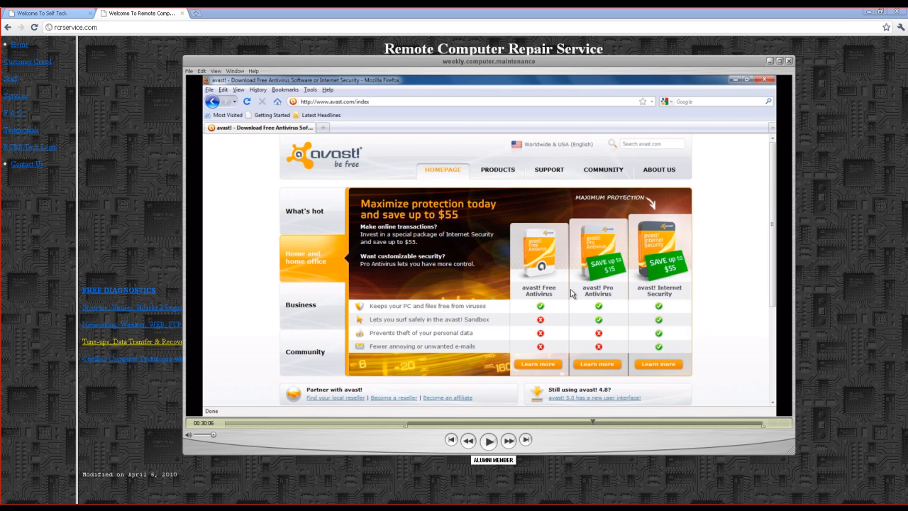
mouse_move(568, 291)
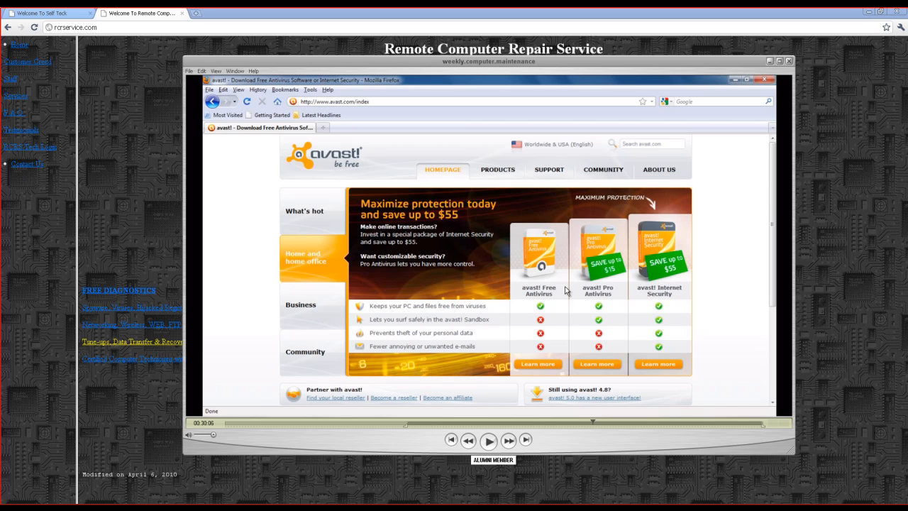
mouse_move(627, 421)
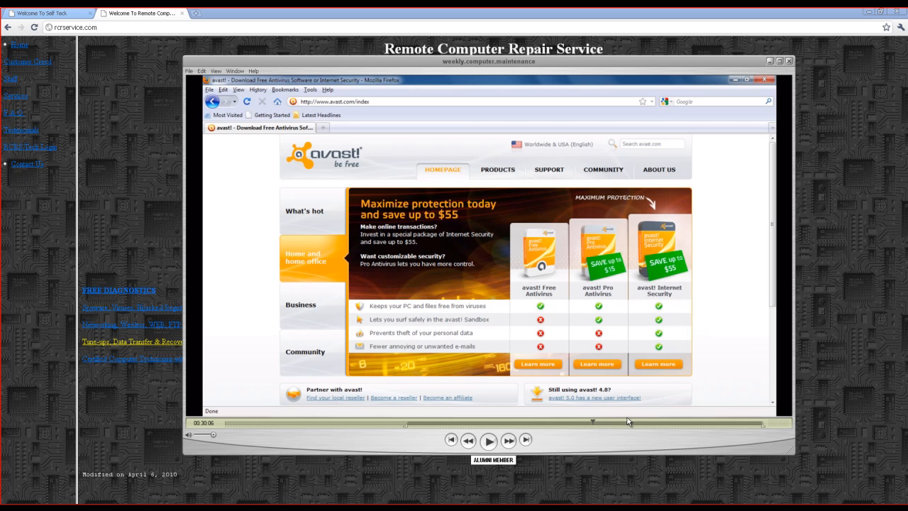
mouse_move(636, 411)
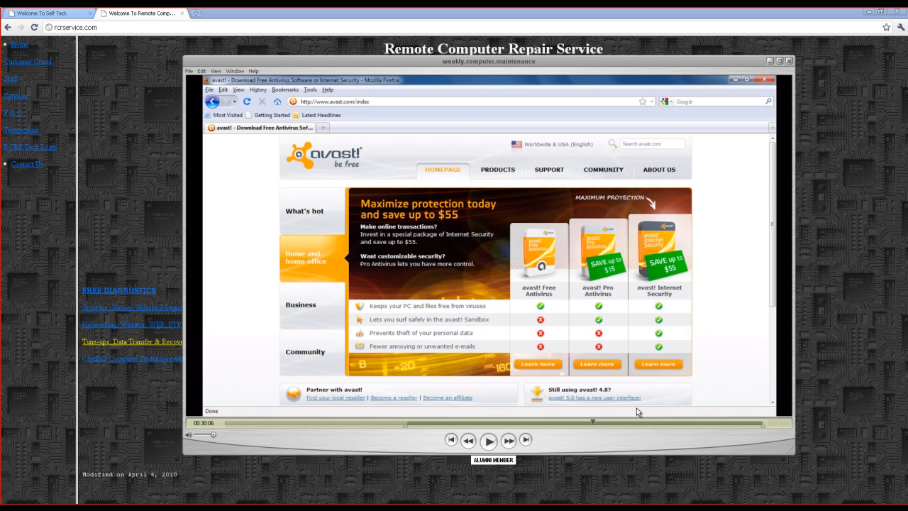
- Scrub the video ahead to the Download.com Avast Free Antivirus download scene
left_click_drag(593, 423, 641, 423)
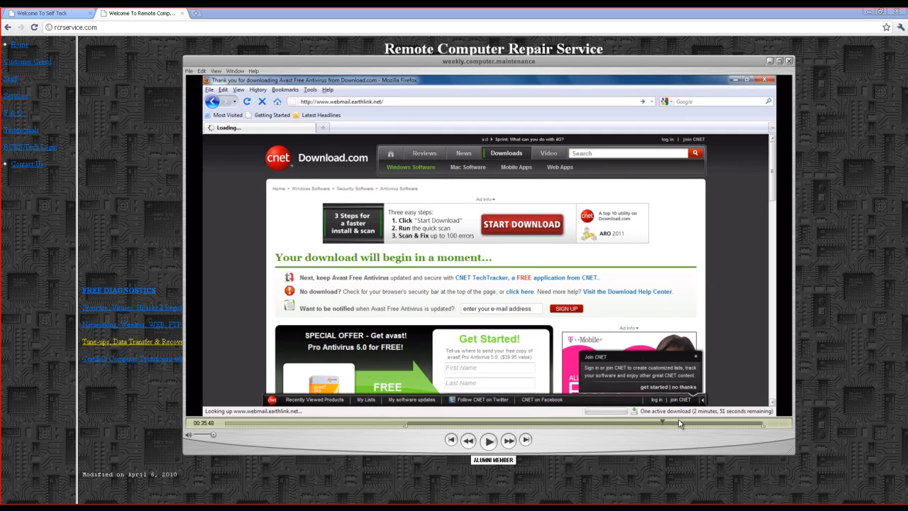
mouse_move(712, 423)
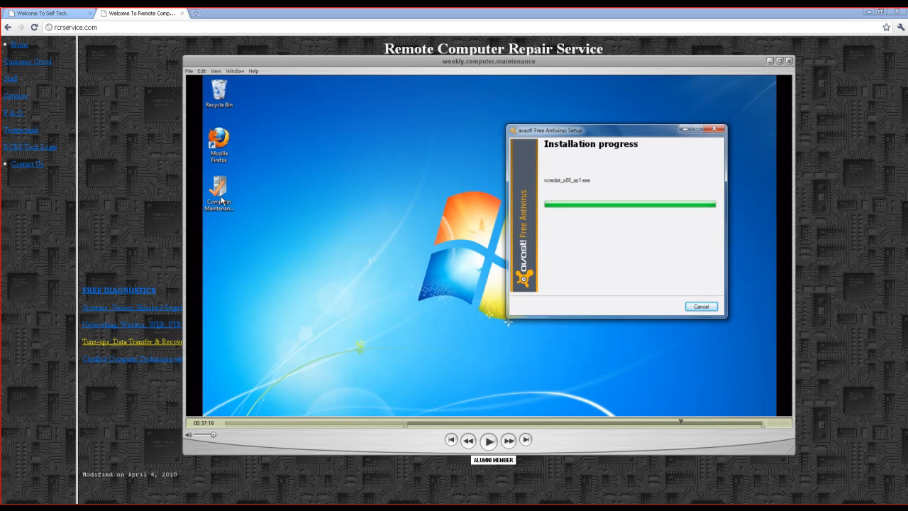
mouse_move(554, 339)
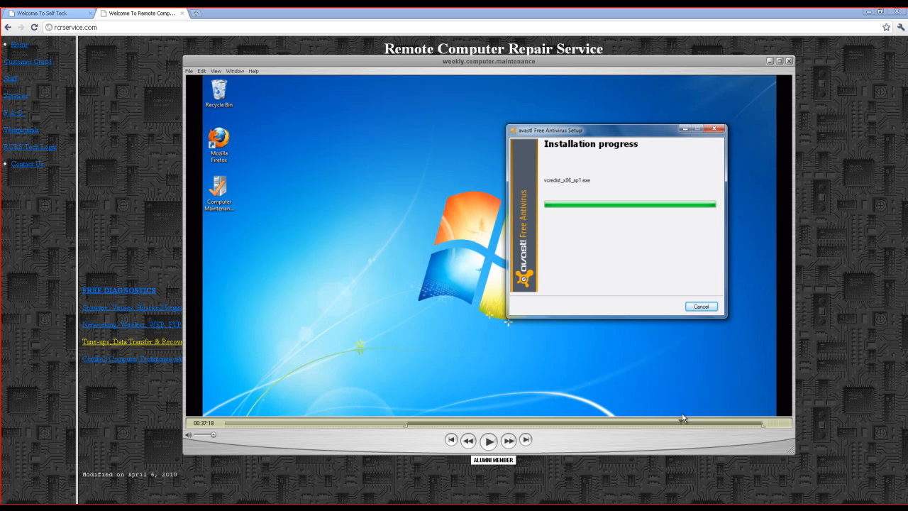
mouse_move(702, 435)
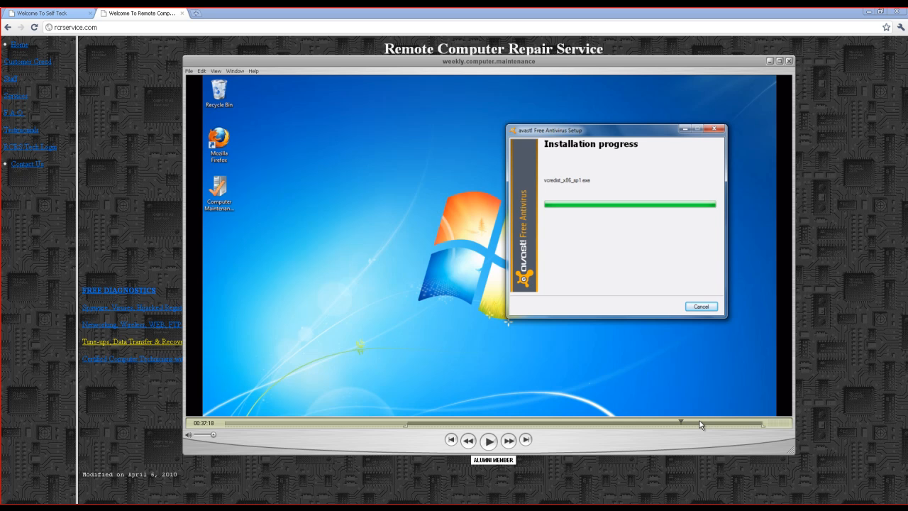
mouse_move(701, 424)
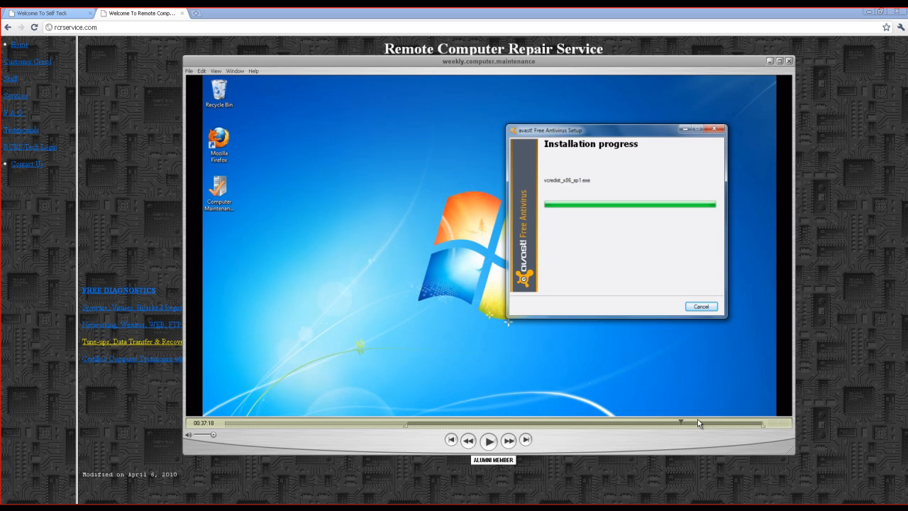
mouse_move(707, 426)
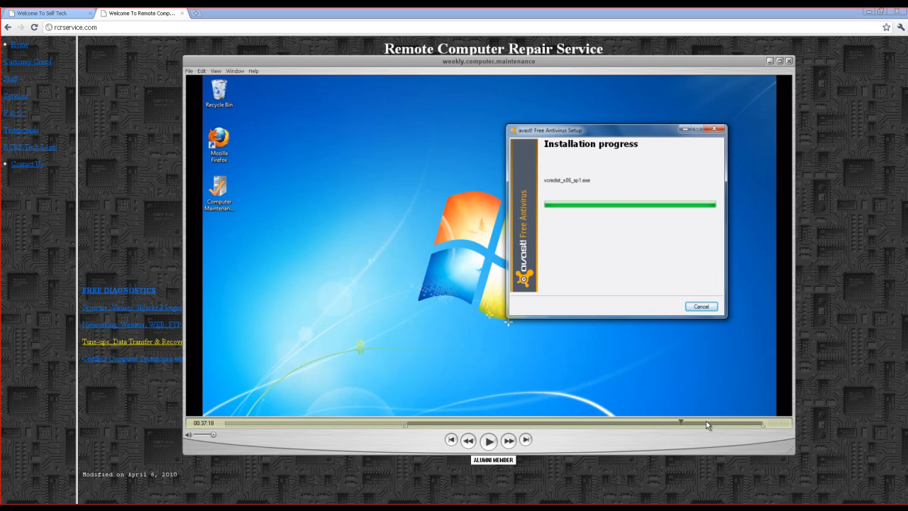
mouse_move(717, 417)
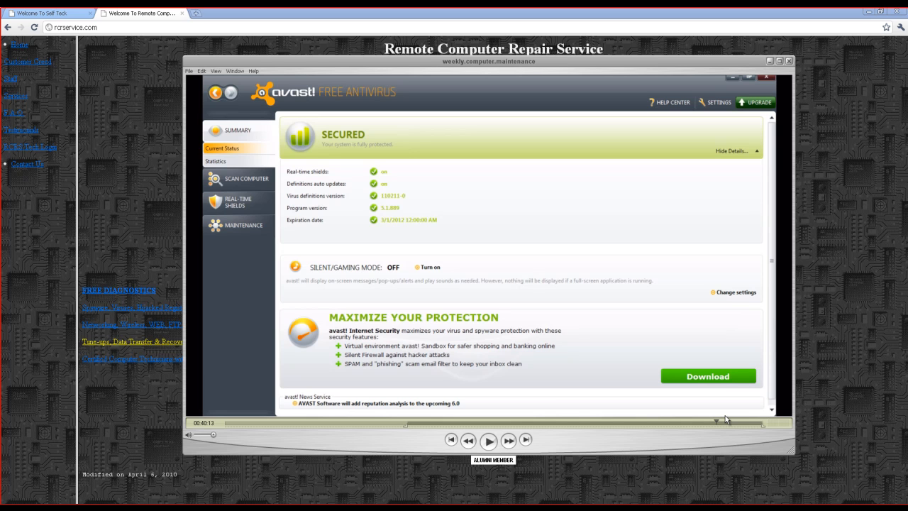
mouse_move(718, 417)
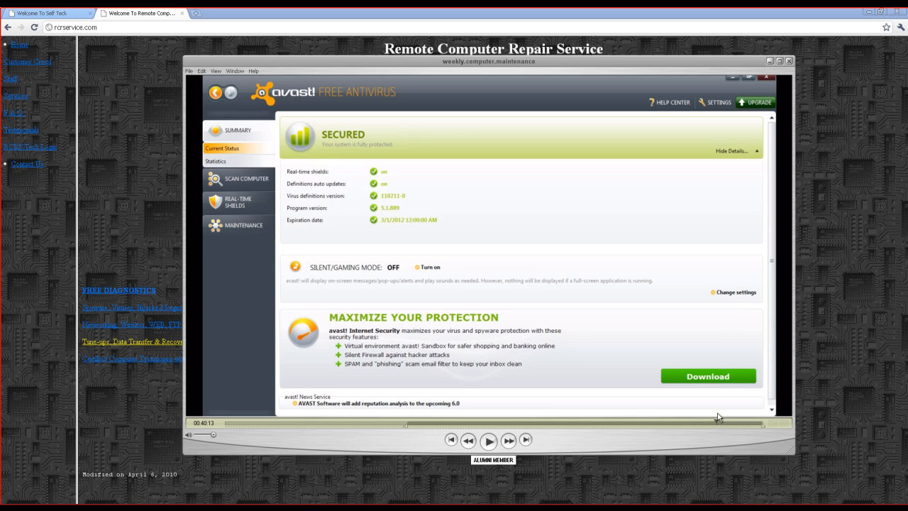
mouse_move(644, 413)
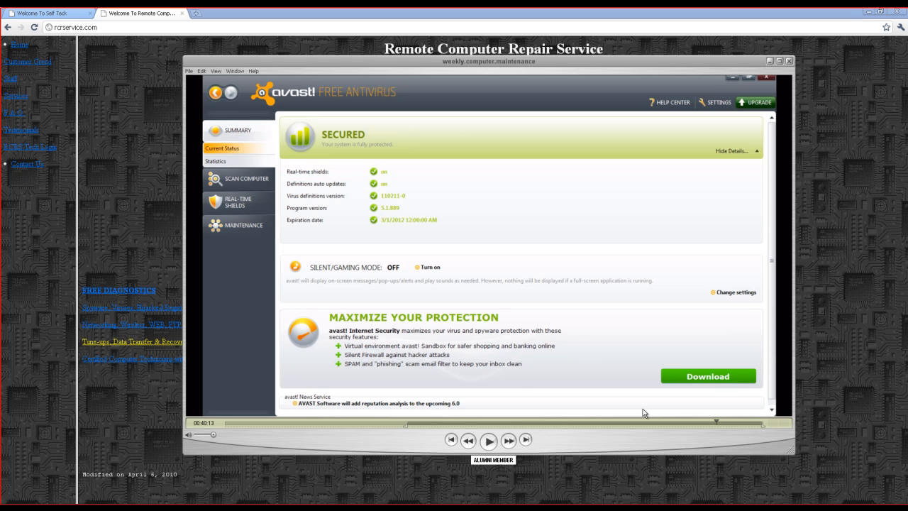
mouse_move(680, 413)
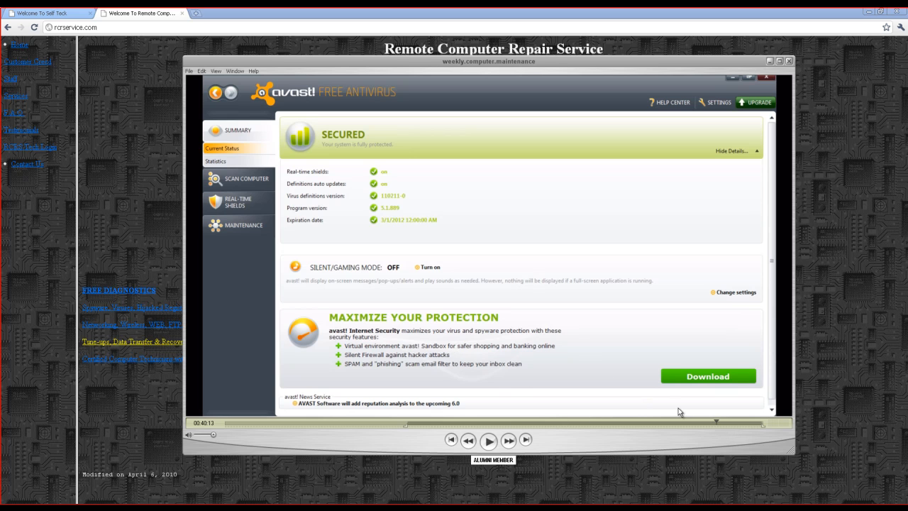
mouse_move(421, 255)
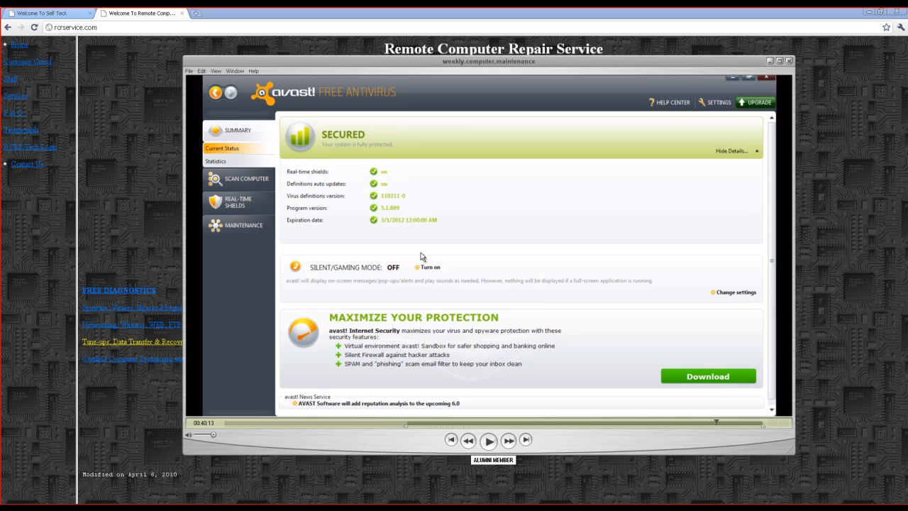
mouse_move(624, 391)
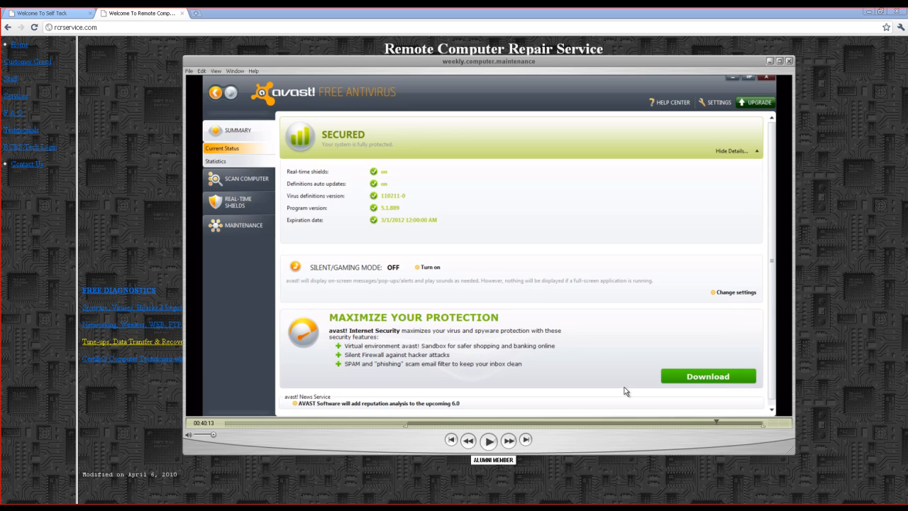
mouse_move(741, 424)
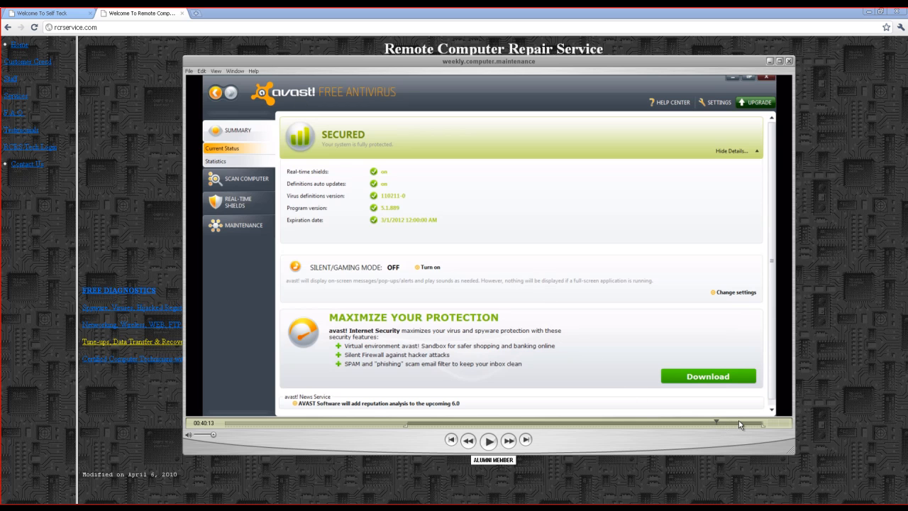